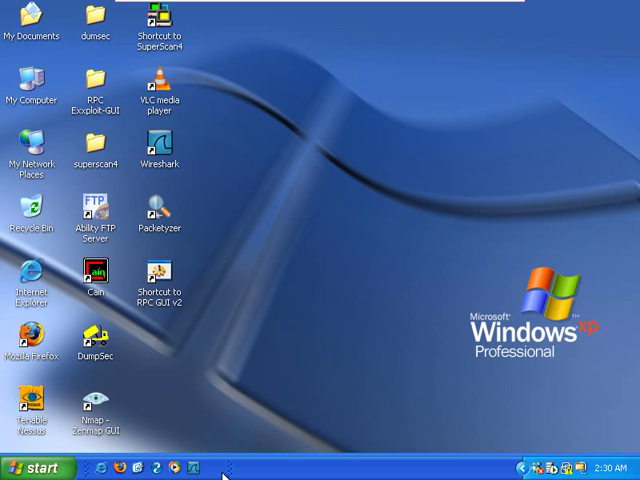
# Launch the Command Prompt by running cmd from the Start menu's Run dialog.
pyautogui.click(37, 467)
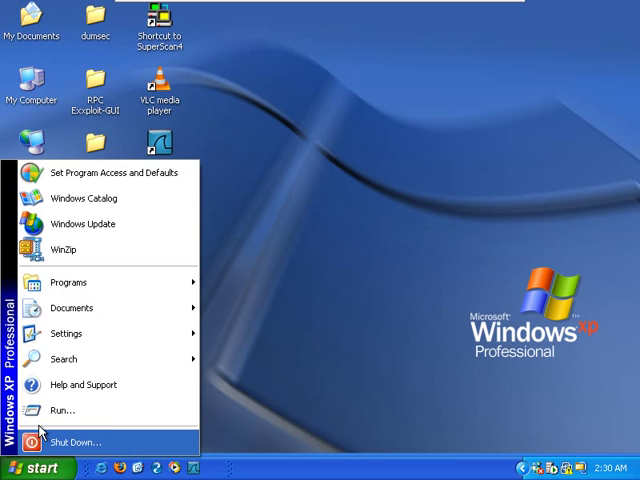
pyautogui.click(62, 410)
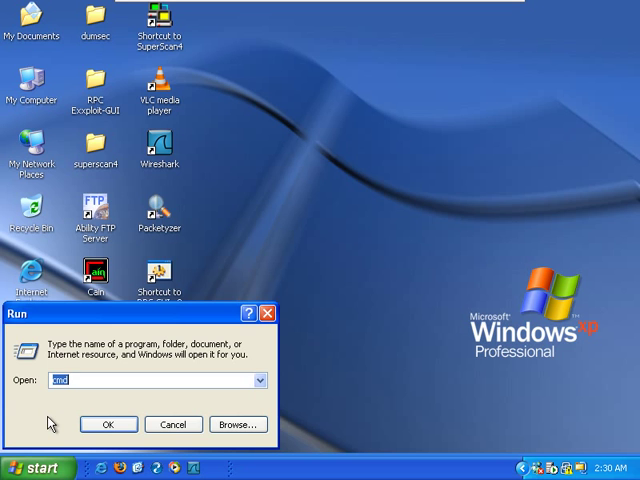
pyautogui.click(108, 424)
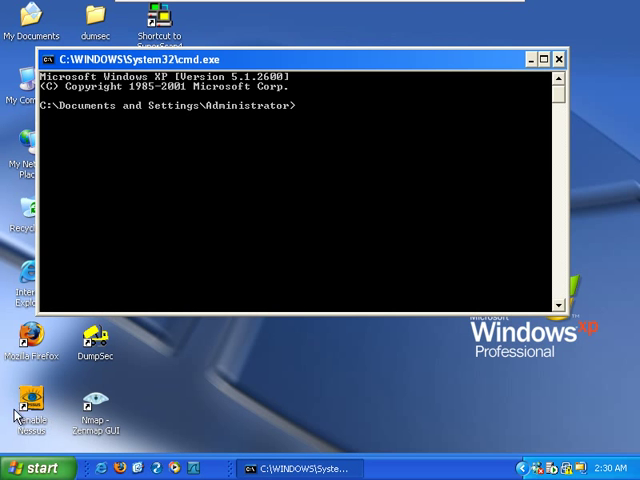
pyautogui.moveTo(200, 220)
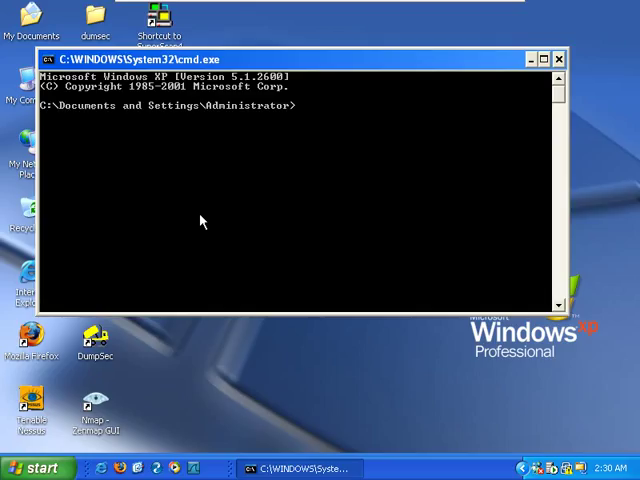
# Run ipconfig to confirm this machine's IP is 192.168.119.129.
pyautogui.write('ipconfig')
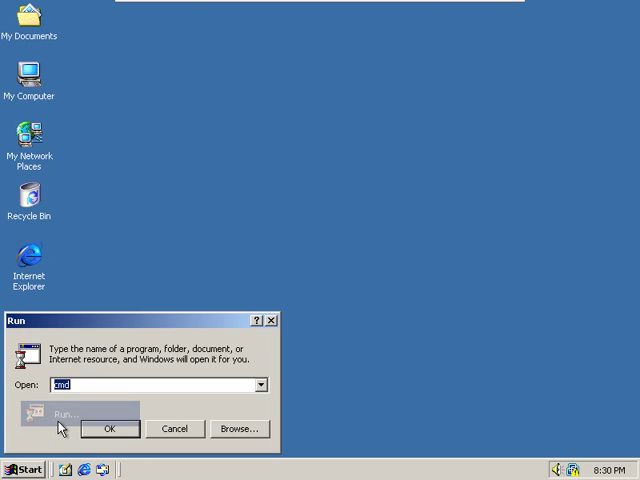
pyautogui.click(109, 428)
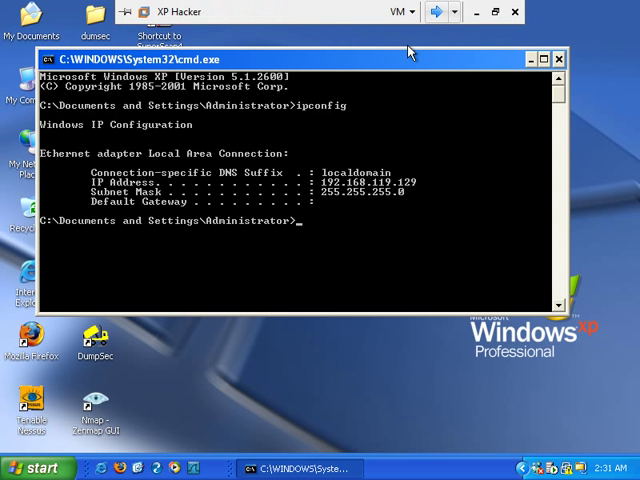
# Run net use \\192.168.119.128\IPC$ "" /u:"" to open a null session.
pyautogui.write('net')
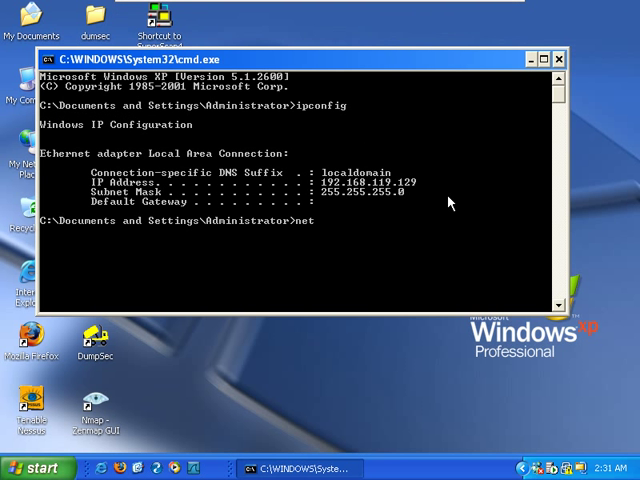
pyautogui.write('use')
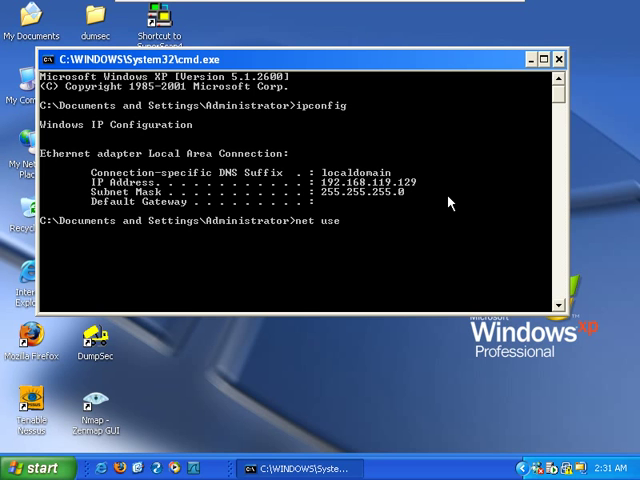
pyautogui.write('\\\\')
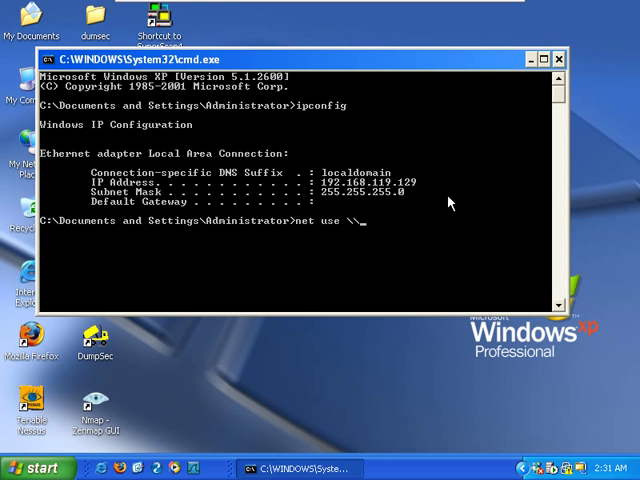
pyautogui.write('192.168.119.')
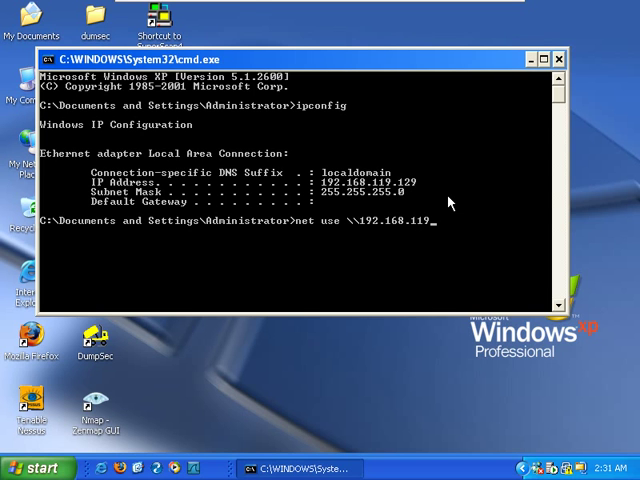
pyautogui.write('128\\')
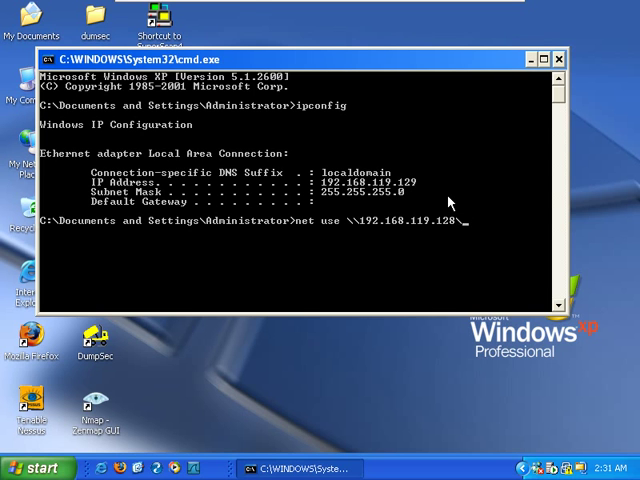
pyautogui.write('IPC$ "')
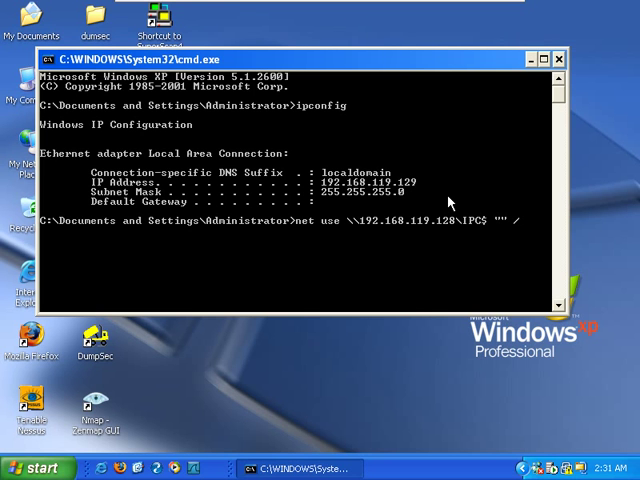
pyautogui.write('/u')
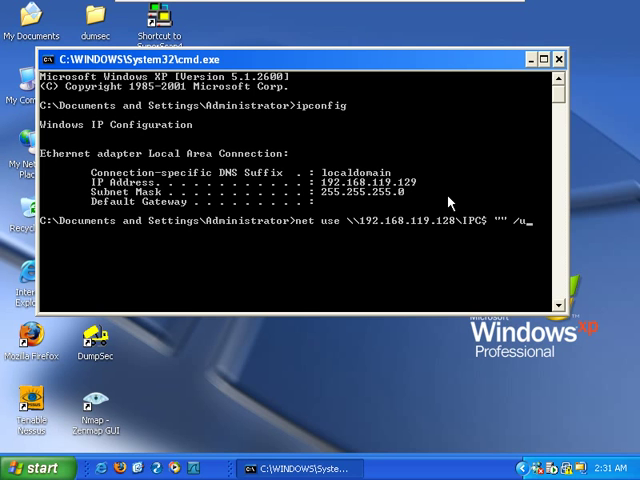
pyautogui.write(':')
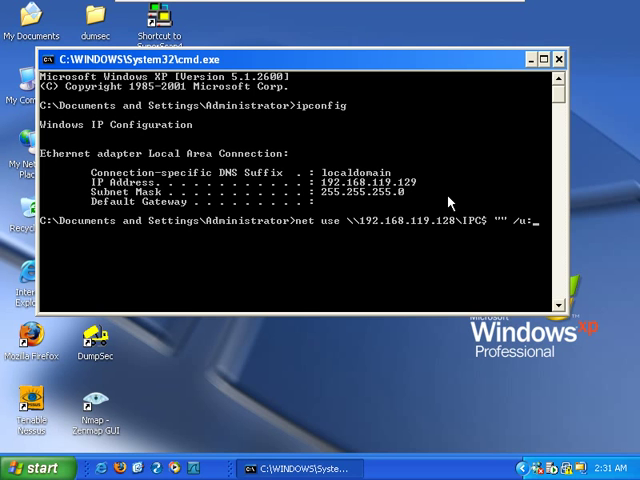
pyautogui.write(':')
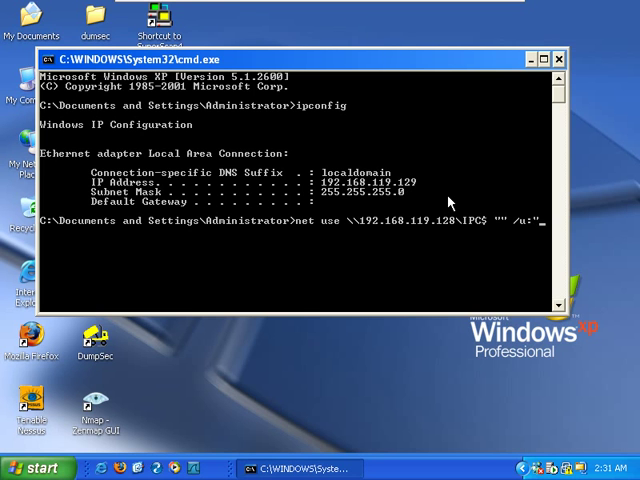
pyautogui.write('"')
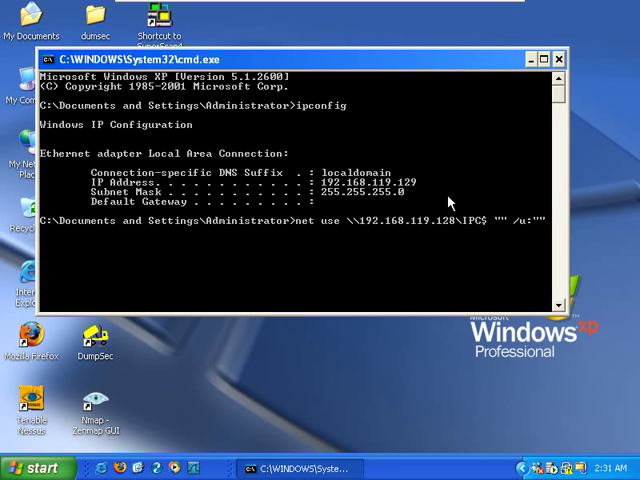
pyautogui.press('Return')
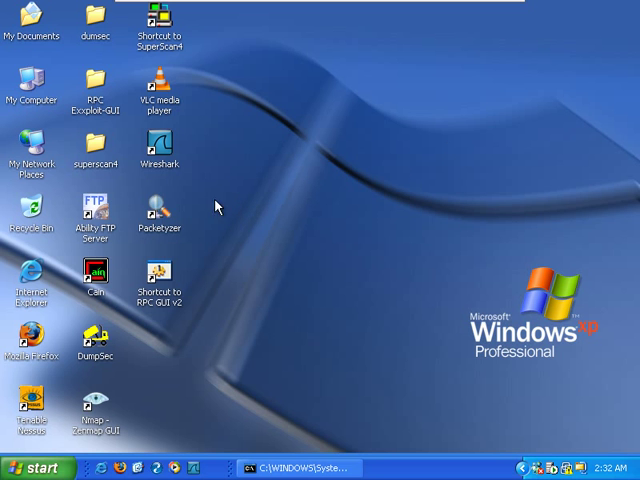
# Launch DumpSec, dismiss the splash, and select computer 192.168.119.128 as the target.
pyautogui.doubleClick(95, 337)
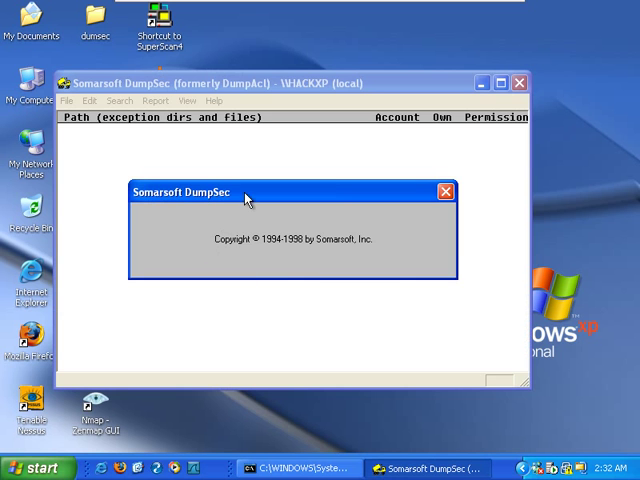
pyautogui.click(444, 190)
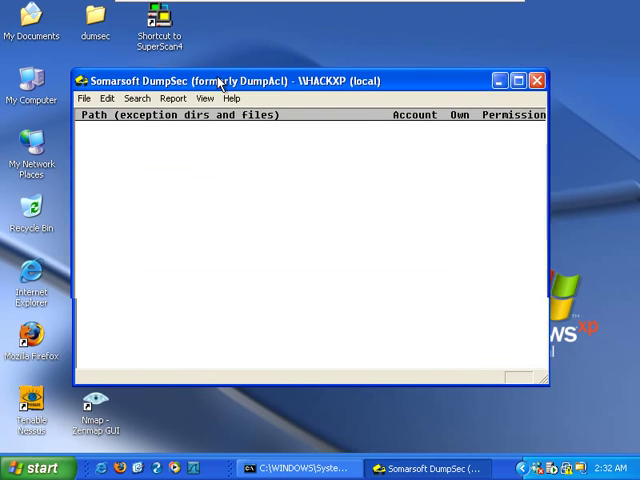
pyautogui.click(174, 98)
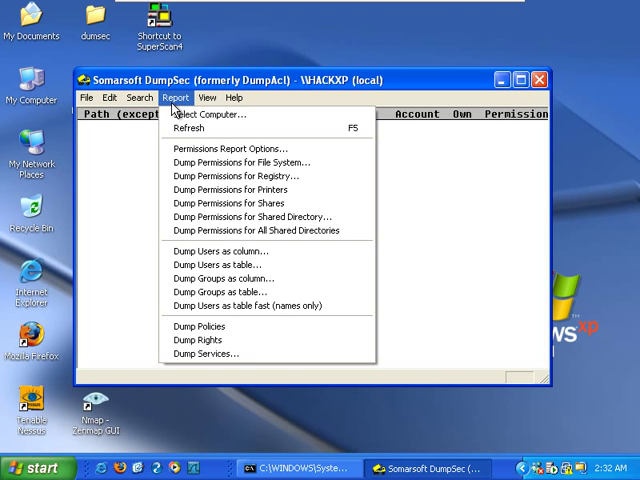
pyautogui.moveTo(210, 114)
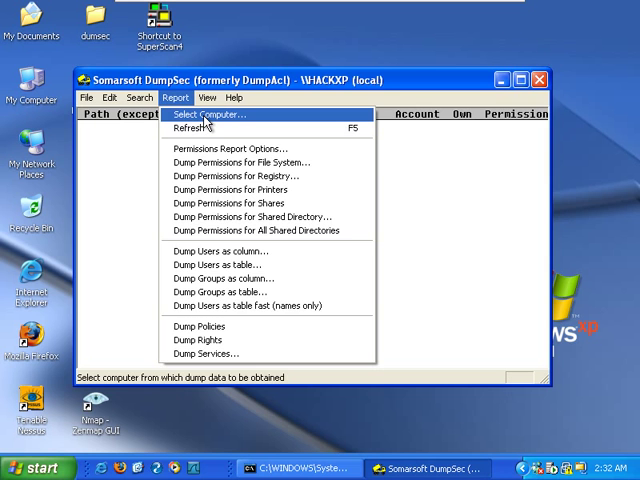
pyautogui.click(210, 114)
pyautogui.write('192.168')
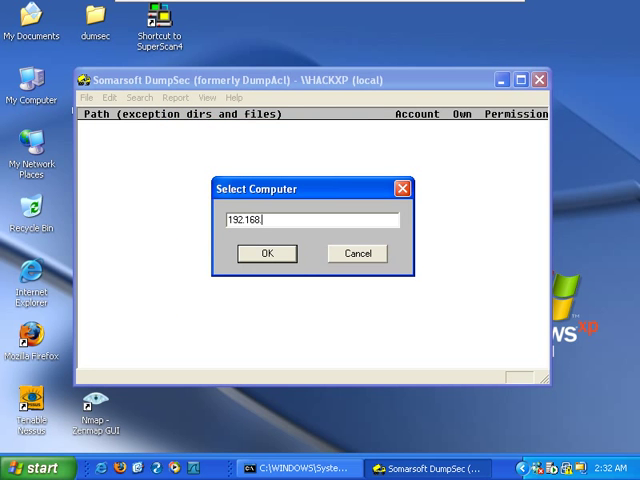
pyautogui.write('.119')
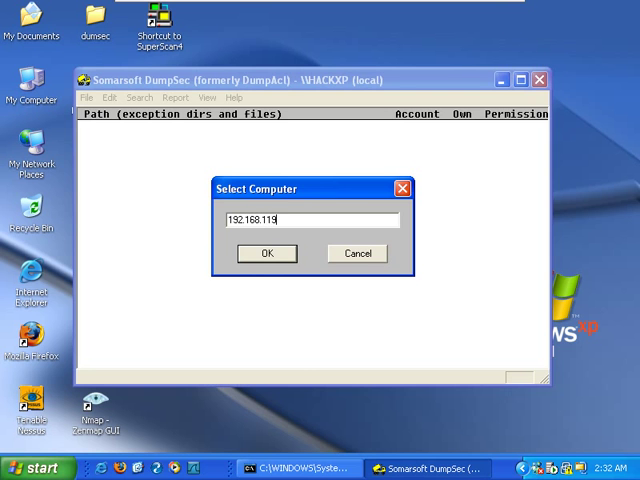
pyautogui.write('128')
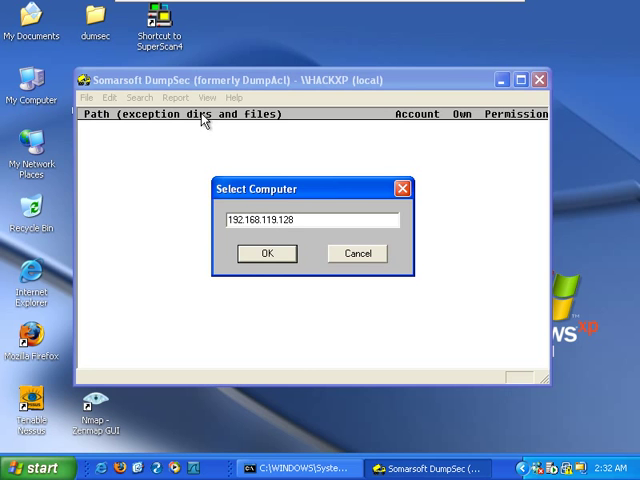
pyautogui.click(266, 253)
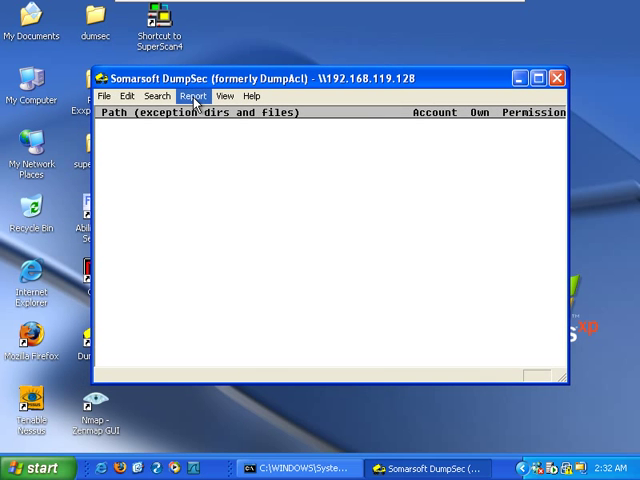
# Generate a Dump Users as column report with all fields from UserName onward.
pyautogui.click(194, 95)
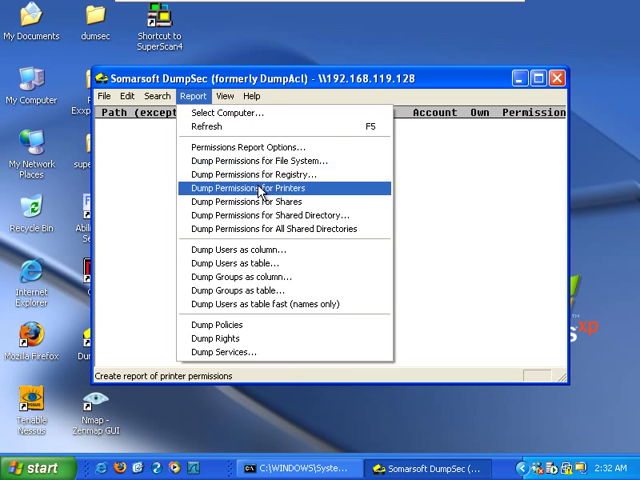
pyautogui.moveTo(258, 290)
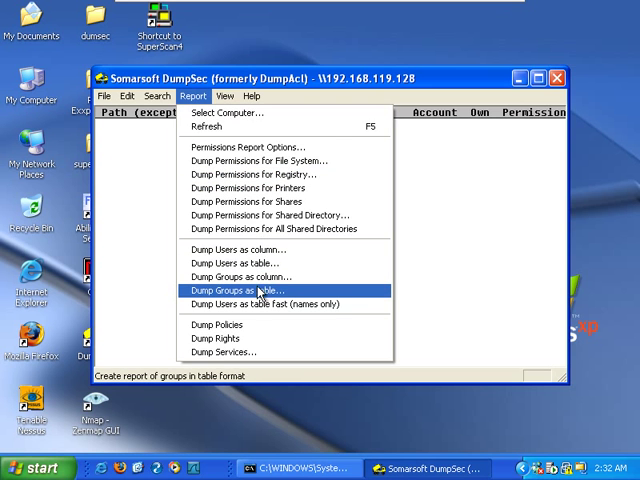
pyautogui.click(246, 261)
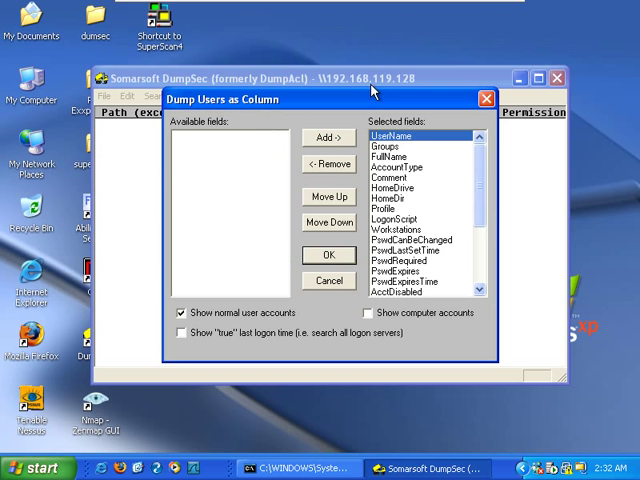
pyautogui.scroll(-3)
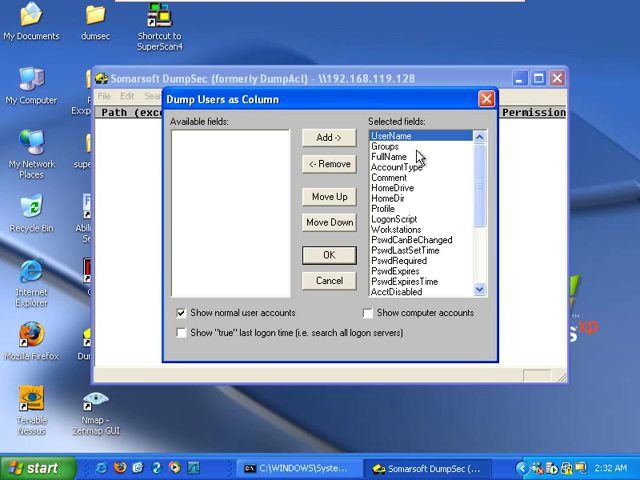
pyautogui.click(329, 255)
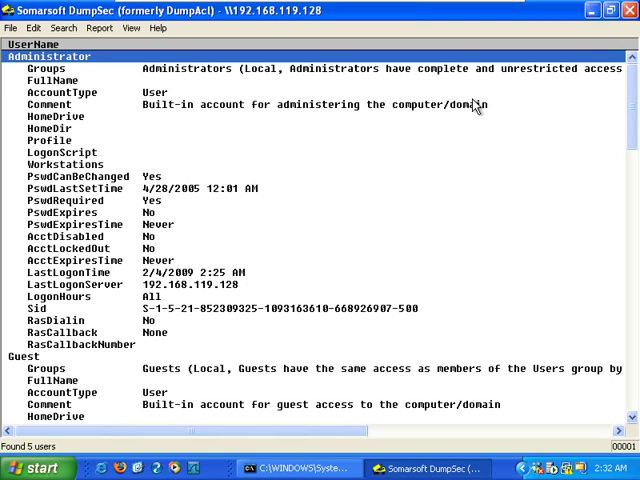
pyautogui.moveTo(528, 105)
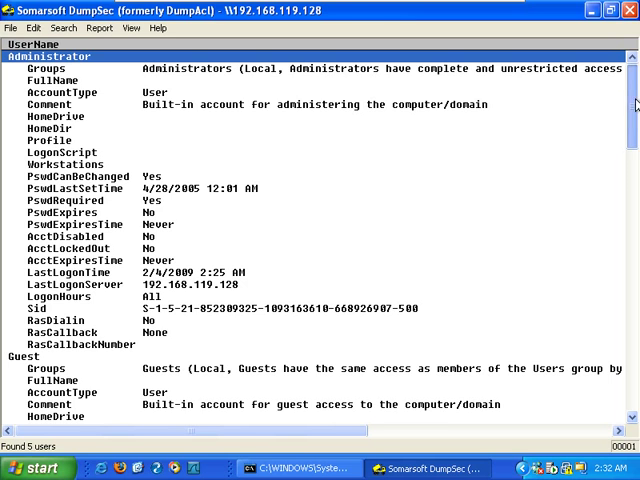
# Review the Administrator, Guest, IUSR and IWAM accounts' groups, SIDs and logon times.
pyautogui.scroll(-3)
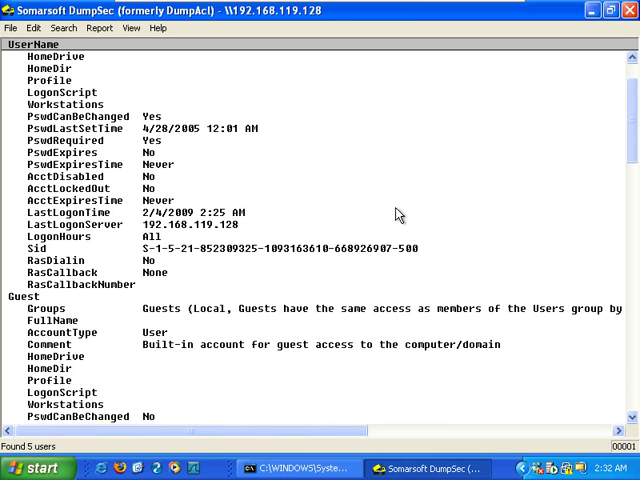
pyautogui.click(200, 248)
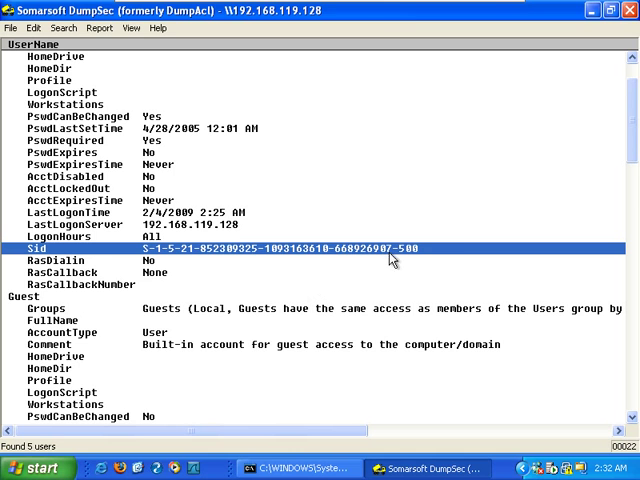
pyautogui.moveTo(405, 265)
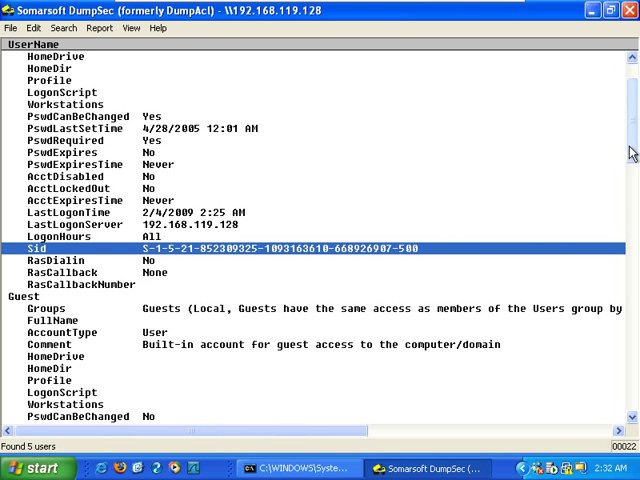
pyautogui.scroll(3)
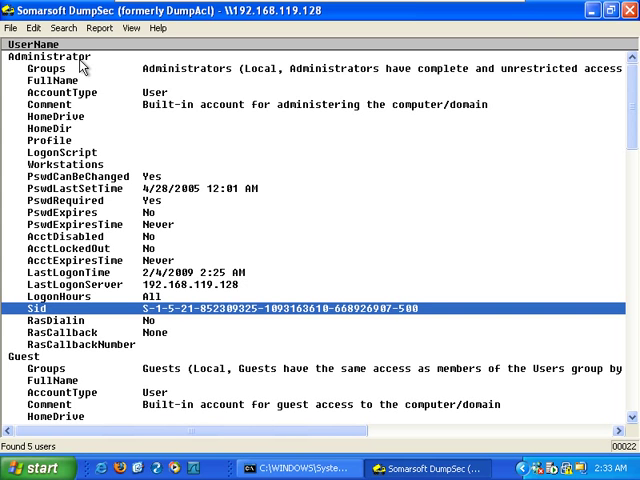
pyautogui.moveTo(193, 70)
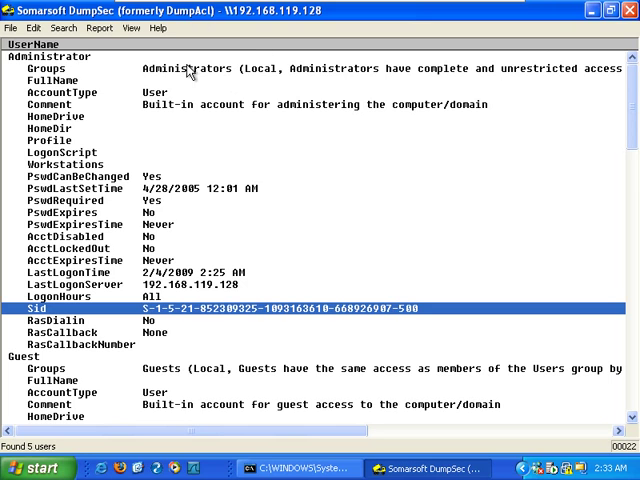
pyautogui.moveTo(447, 316)
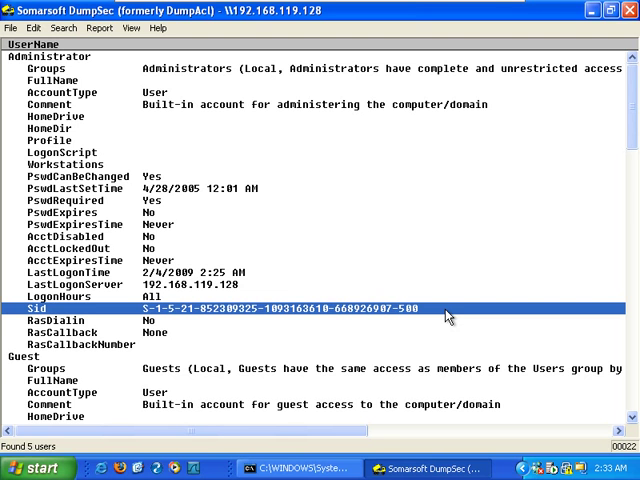
pyautogui.scroll(-3)
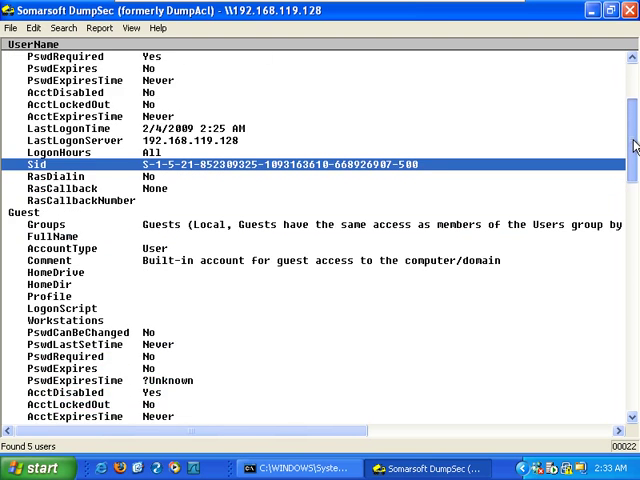
pyautogui.scroll(-3)
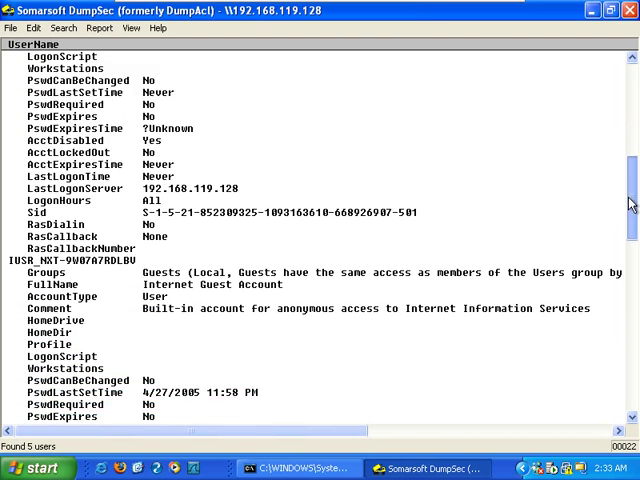
pyautogui.scroll(-3)
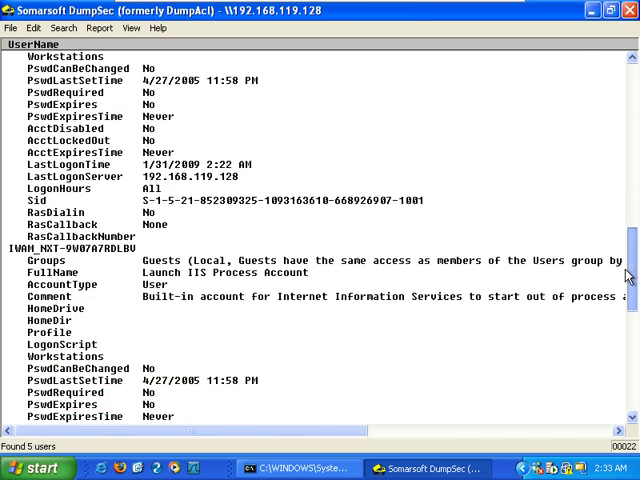
pyautogui.scroll(-3)
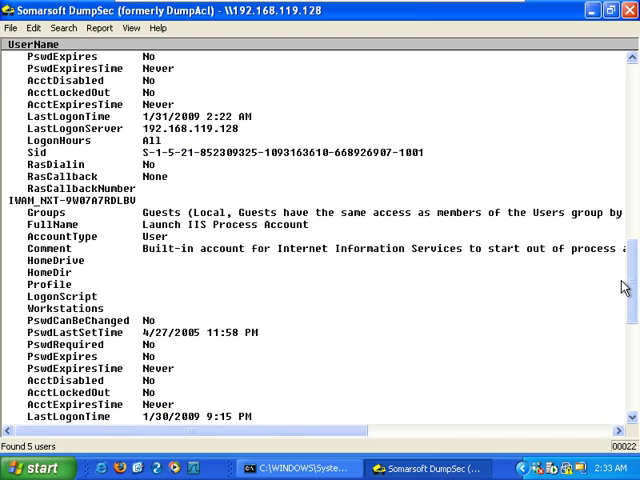
pyautogui.scroll(3)
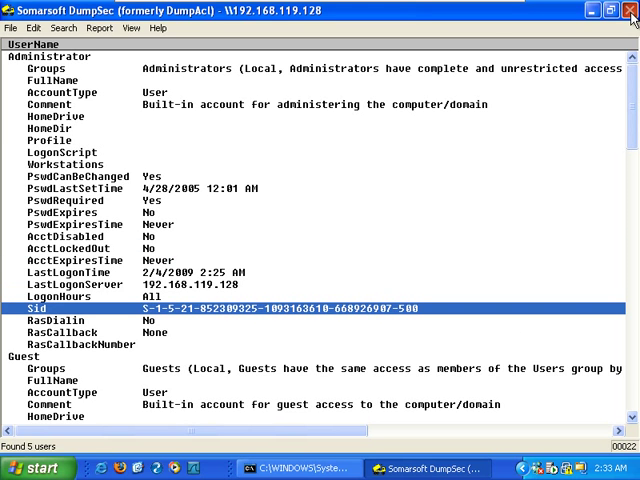
# Close the DumpSec window and its user report.
pyautogui.click(630, 10)
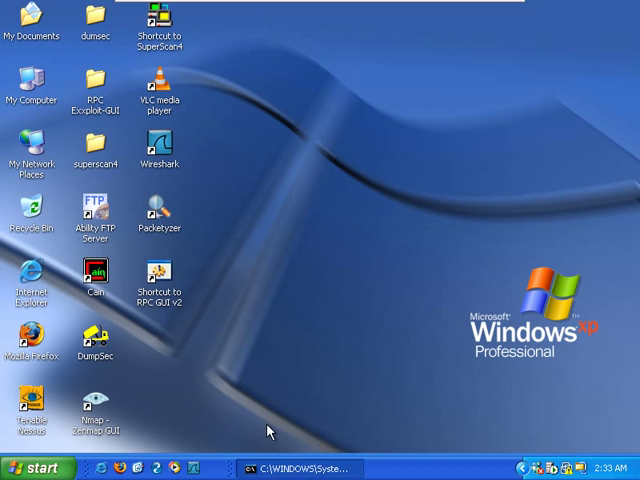
pyautogui.moveTo(192, 267)
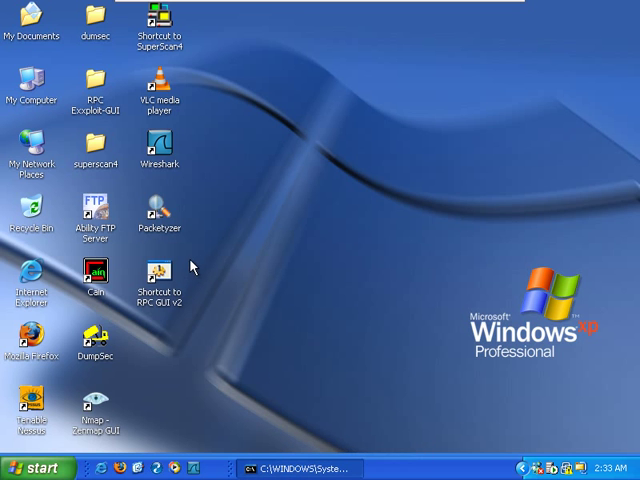
pyautogui.moveTo(115, 412)
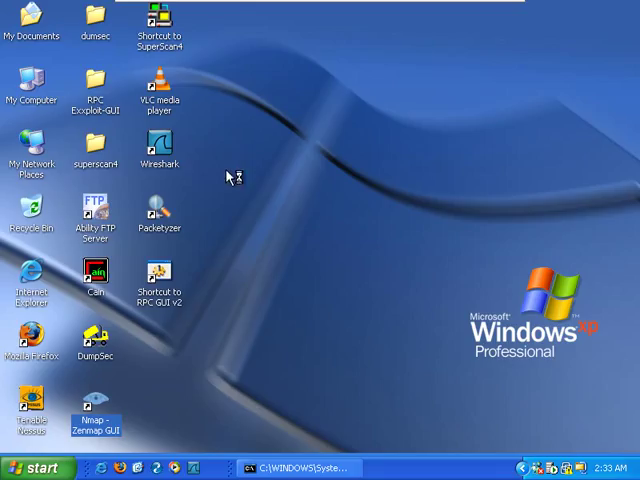
pyautogui.moveTo(243, 172)
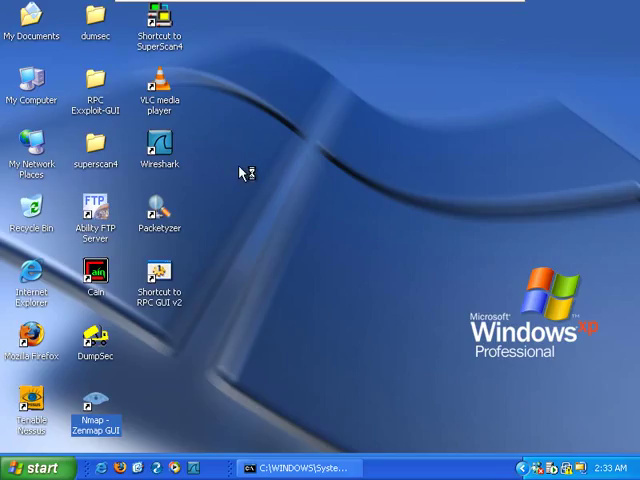
pyautogui.moveTo(255, 177)
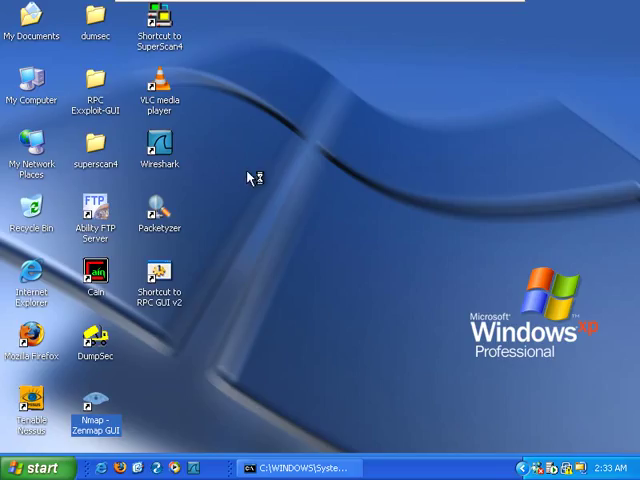
pyautogui.moveTo(250, 185)
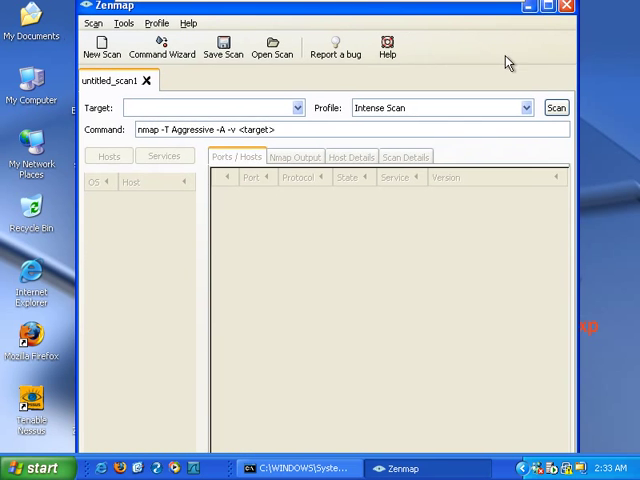
# Choose the Quick Scan profile for target 192.168.119.128 in Zenmap.
pyautogui.click(523, 107)
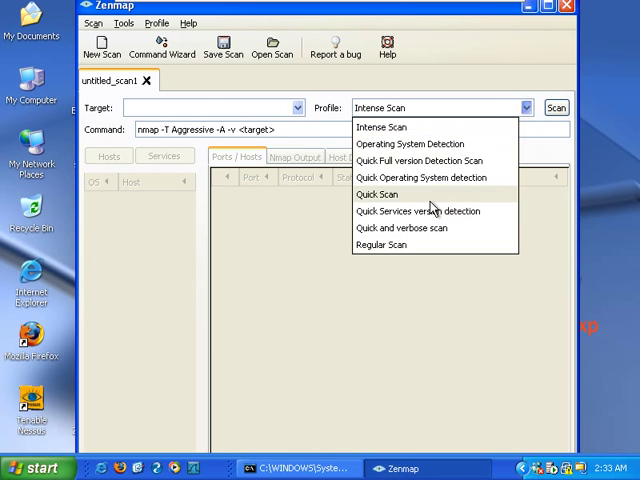
pyautogui.click(377, 194)
pyautogui.write('192.168.119.128')
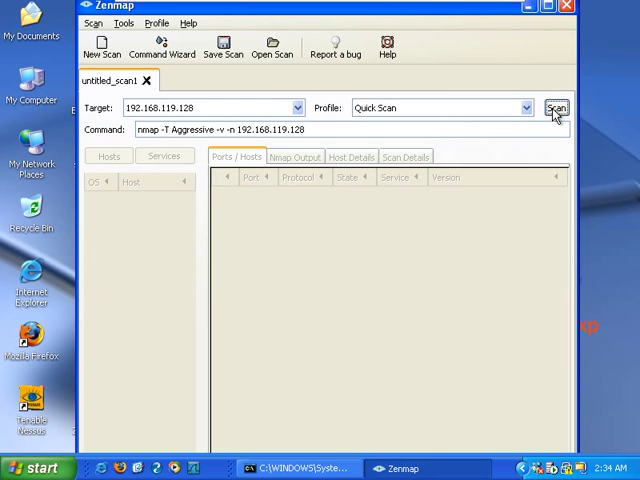
pyautogui.moveTo(485, 107)
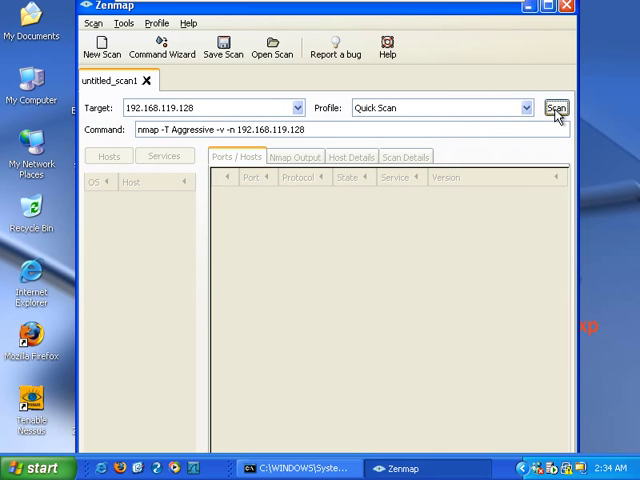
# Run the quick scan, review open ports 25, 80, 135, 139, 443, 445, 3372, then close Zenmap.
pyautogui.click(556, 107)
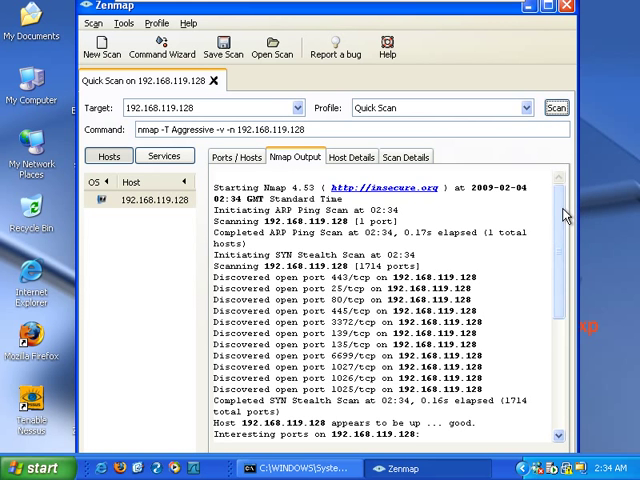
pyautogui.scroll(-3)
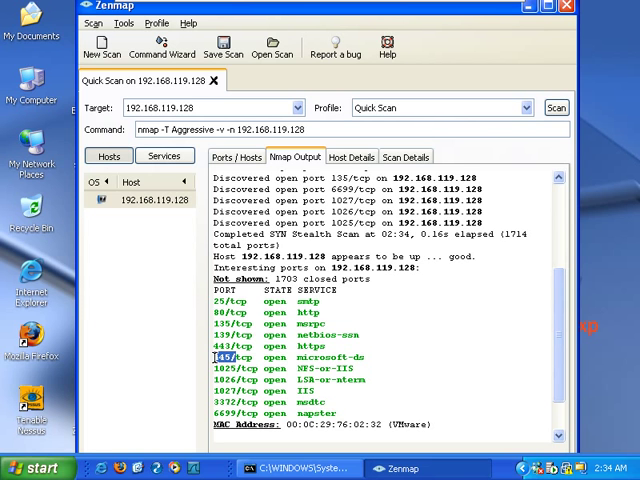
pyautogui.moveTo(538, 58)
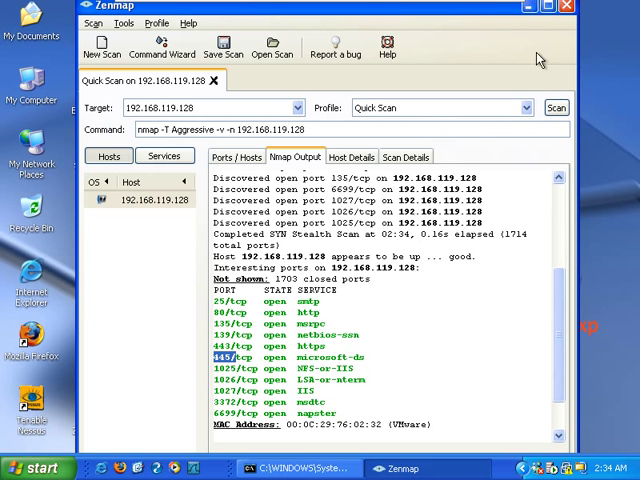
pyautogui.click(567, 7)
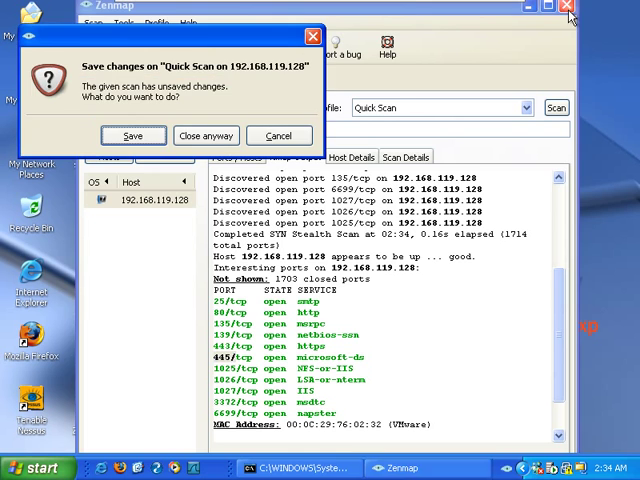
# Discard the unsaved Zenmap scan and close the Command Prompt window.
pyautogui.click(205, 135)
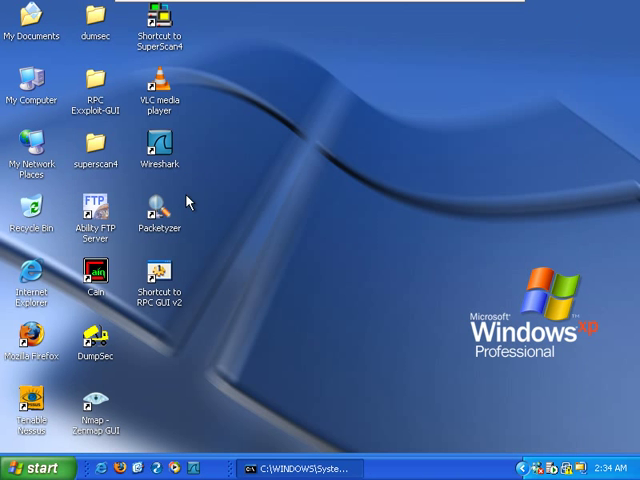
pyautogui.moveTo(220, 347)
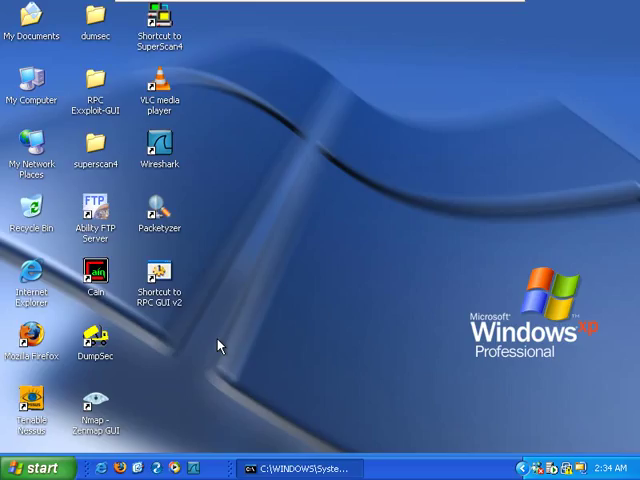
pyautogui.moveTo(305, 467)
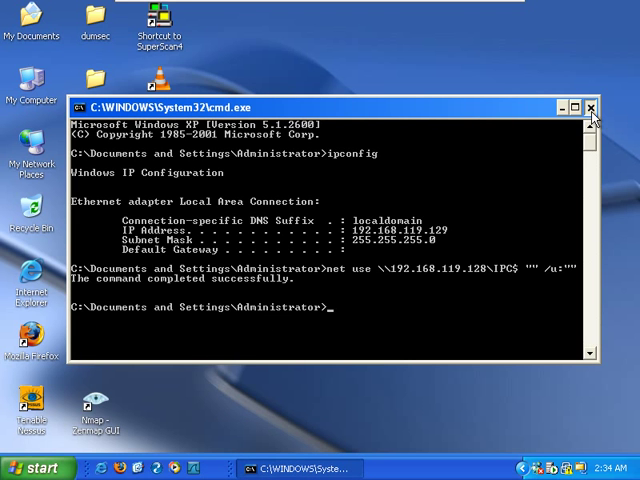
pyautogui.click(592, 107)
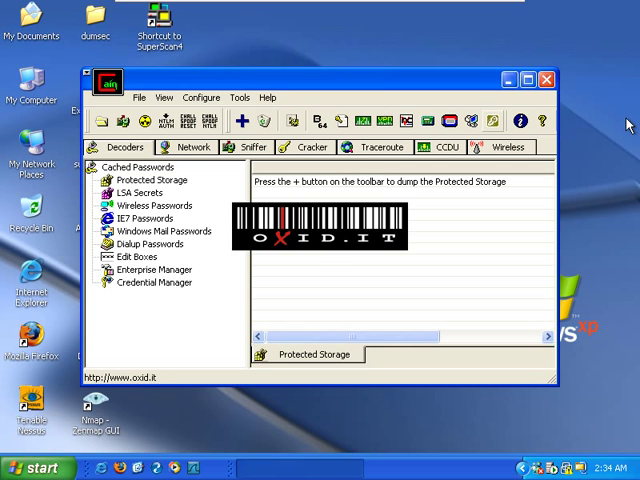
# Maximize Cain, switch to the Network view, and add 192.168.119.128 to the Quick List.
pyautogui.click(527, 79)
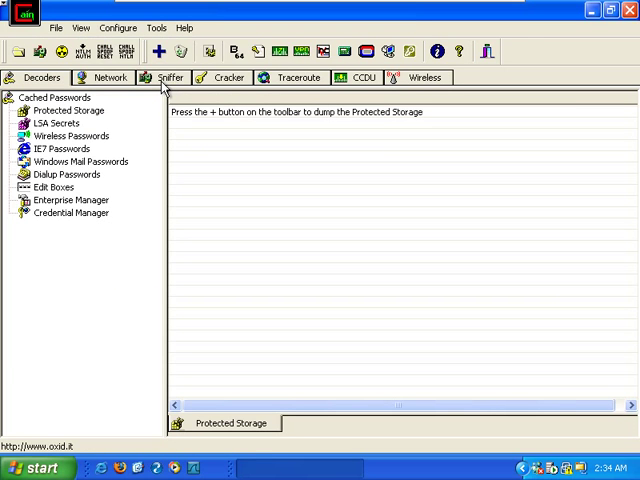
pyautogui.moveTo(361, 236)
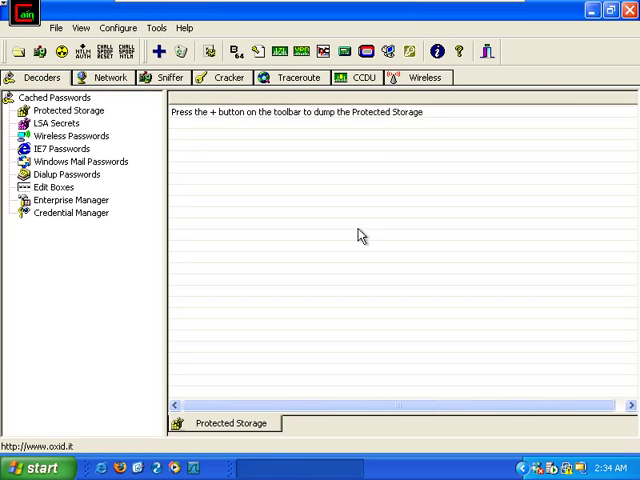
pyautogui.moveTo(193, 191)
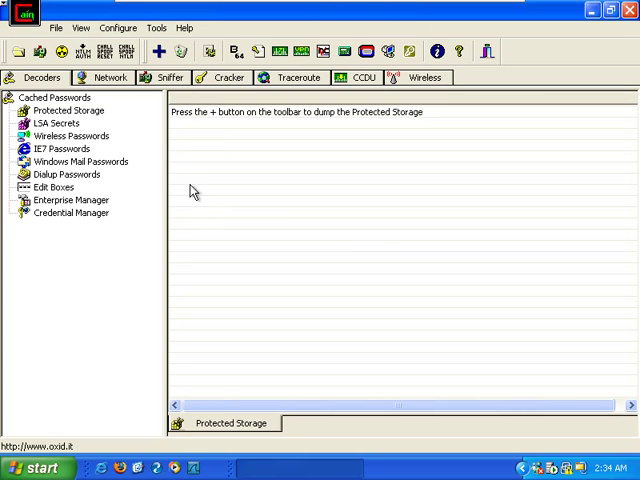
pyautogui.click(111, 77)
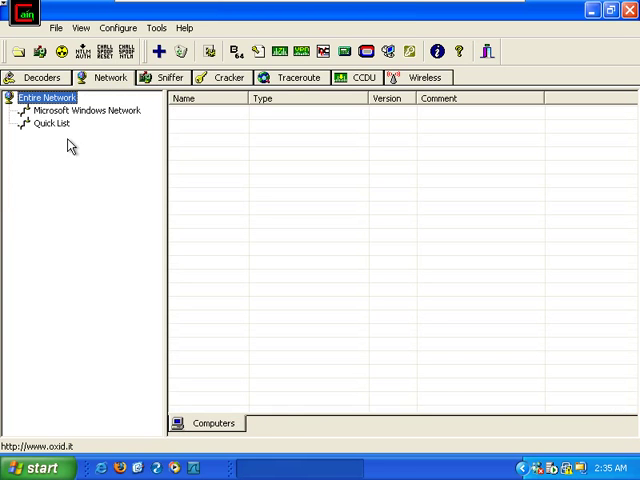
pyautogui.click(100, 131)
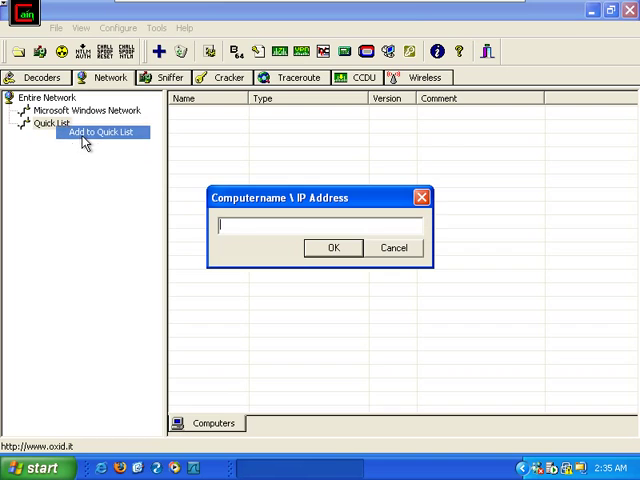
pyautogui.write('192.1')
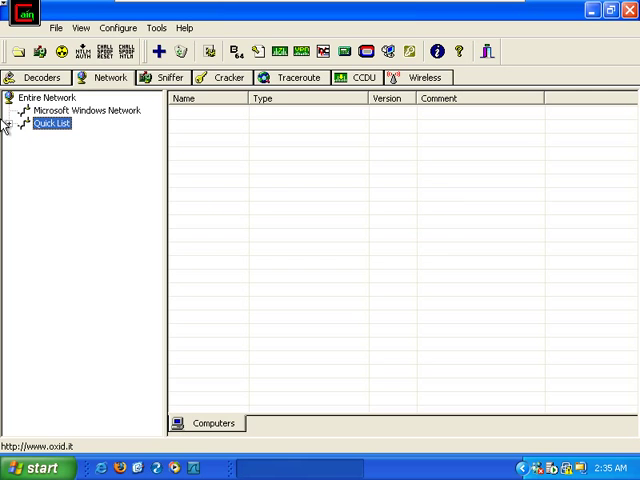
# Expand the target's anonymous session, widen the SID column, and list its services.
pyautogui.click(9, 123)
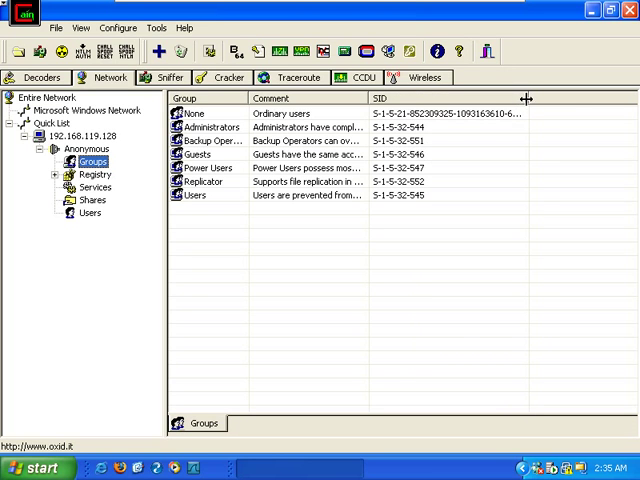
pyautogui.moveTo(527, 98); pyautogui.dragTo(620, 98)
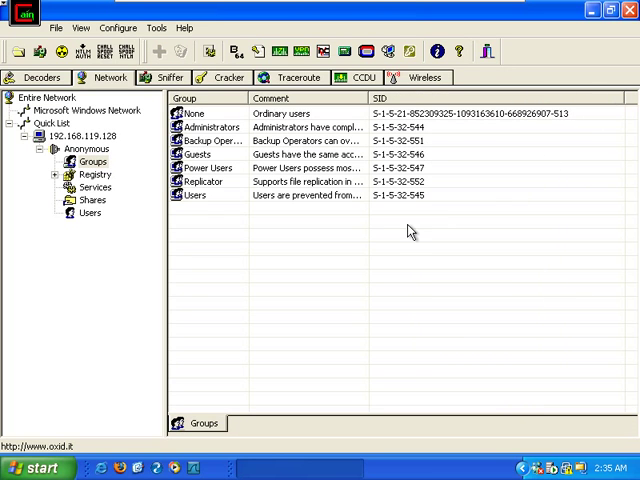
pyautogui.click(95, 187)
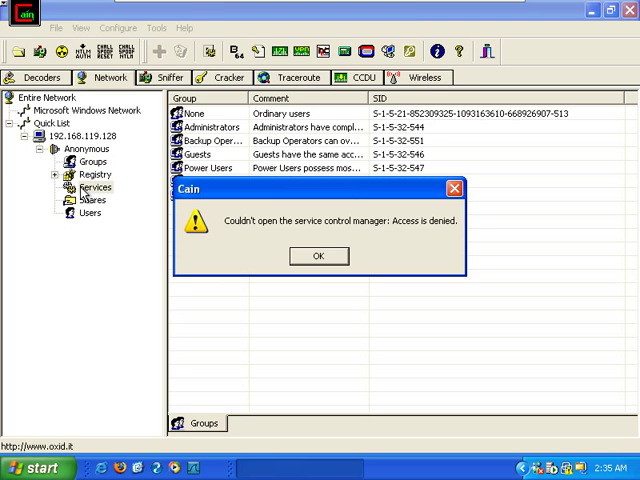
# List the IPC$, ADMIN$ and C$ shares and enumerate the five user accounts.
pyautogui.click(318, 256)
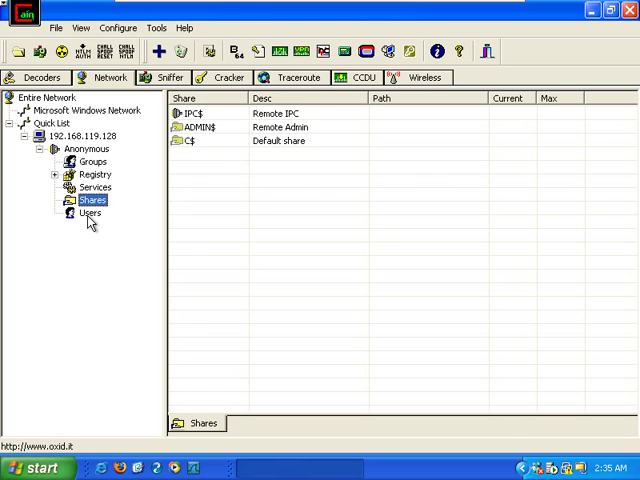
pyautogui.click(90, 212)
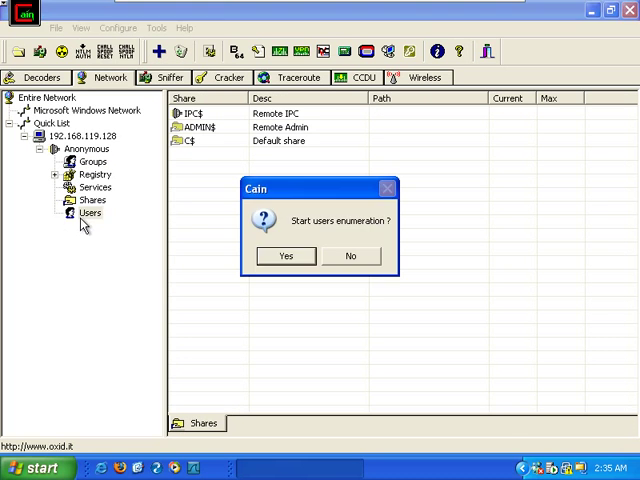
pyautogui.click(285, 256)
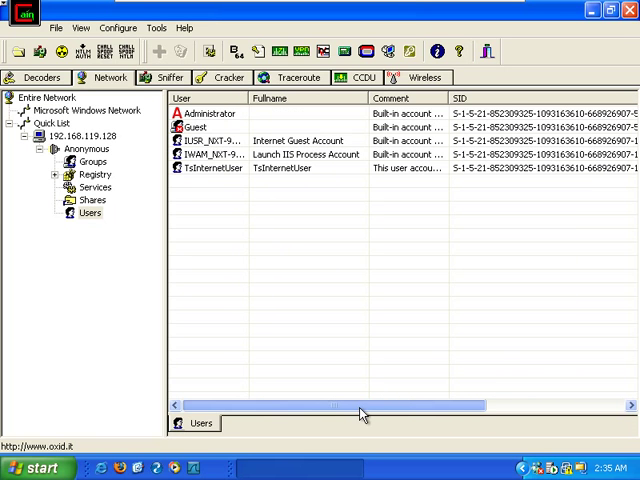
# Review the enumerated users for 192.168.119.128, then exit Cain & Abel.
pyautogui.moveTo(335, 405); pyautogui.dragTo(395, 405)
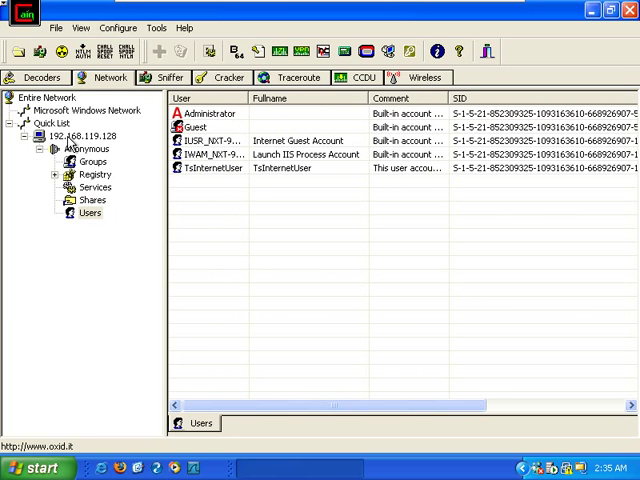
pyautogui.click(88, 148)
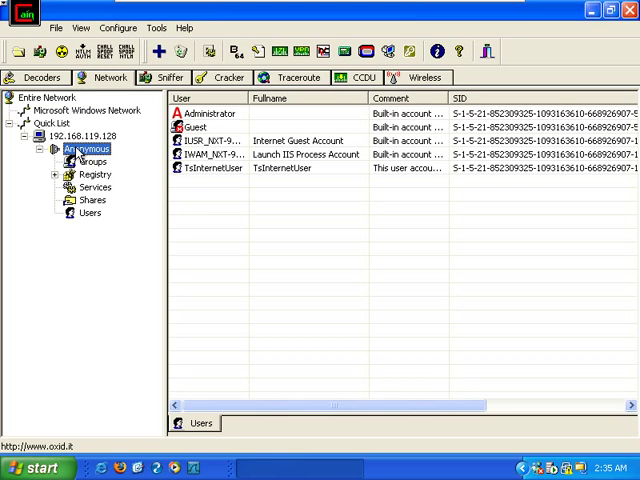
pyautogui.click(85, 135)
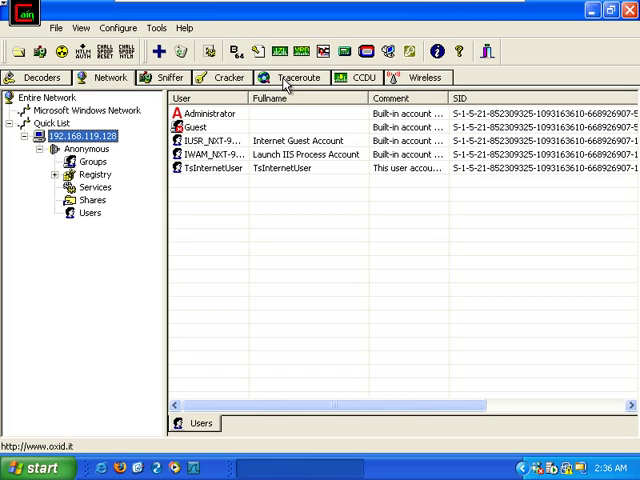
pyautogui.moveTo(278, 105)
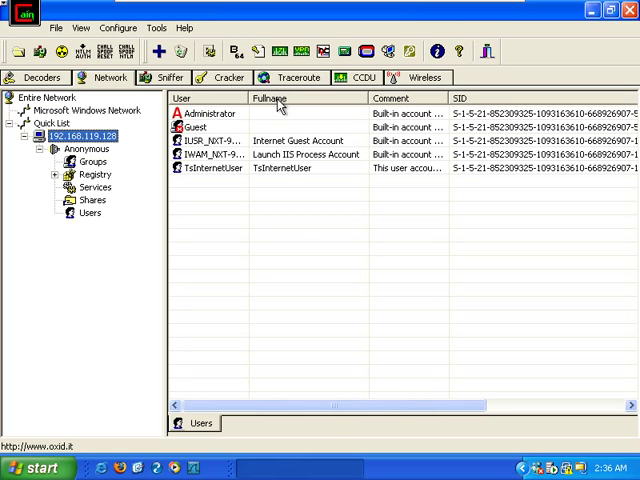
pyautogui.hscroll(3)
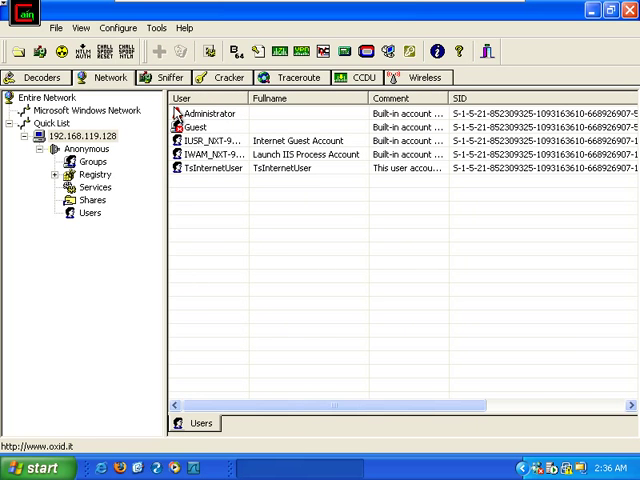
pyautogui.click(627, 10)
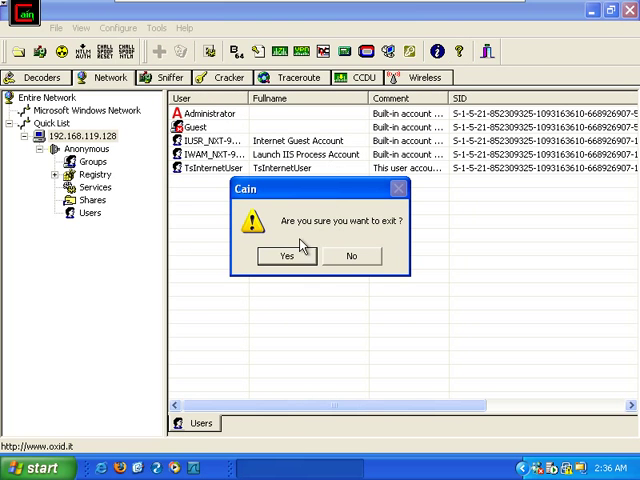